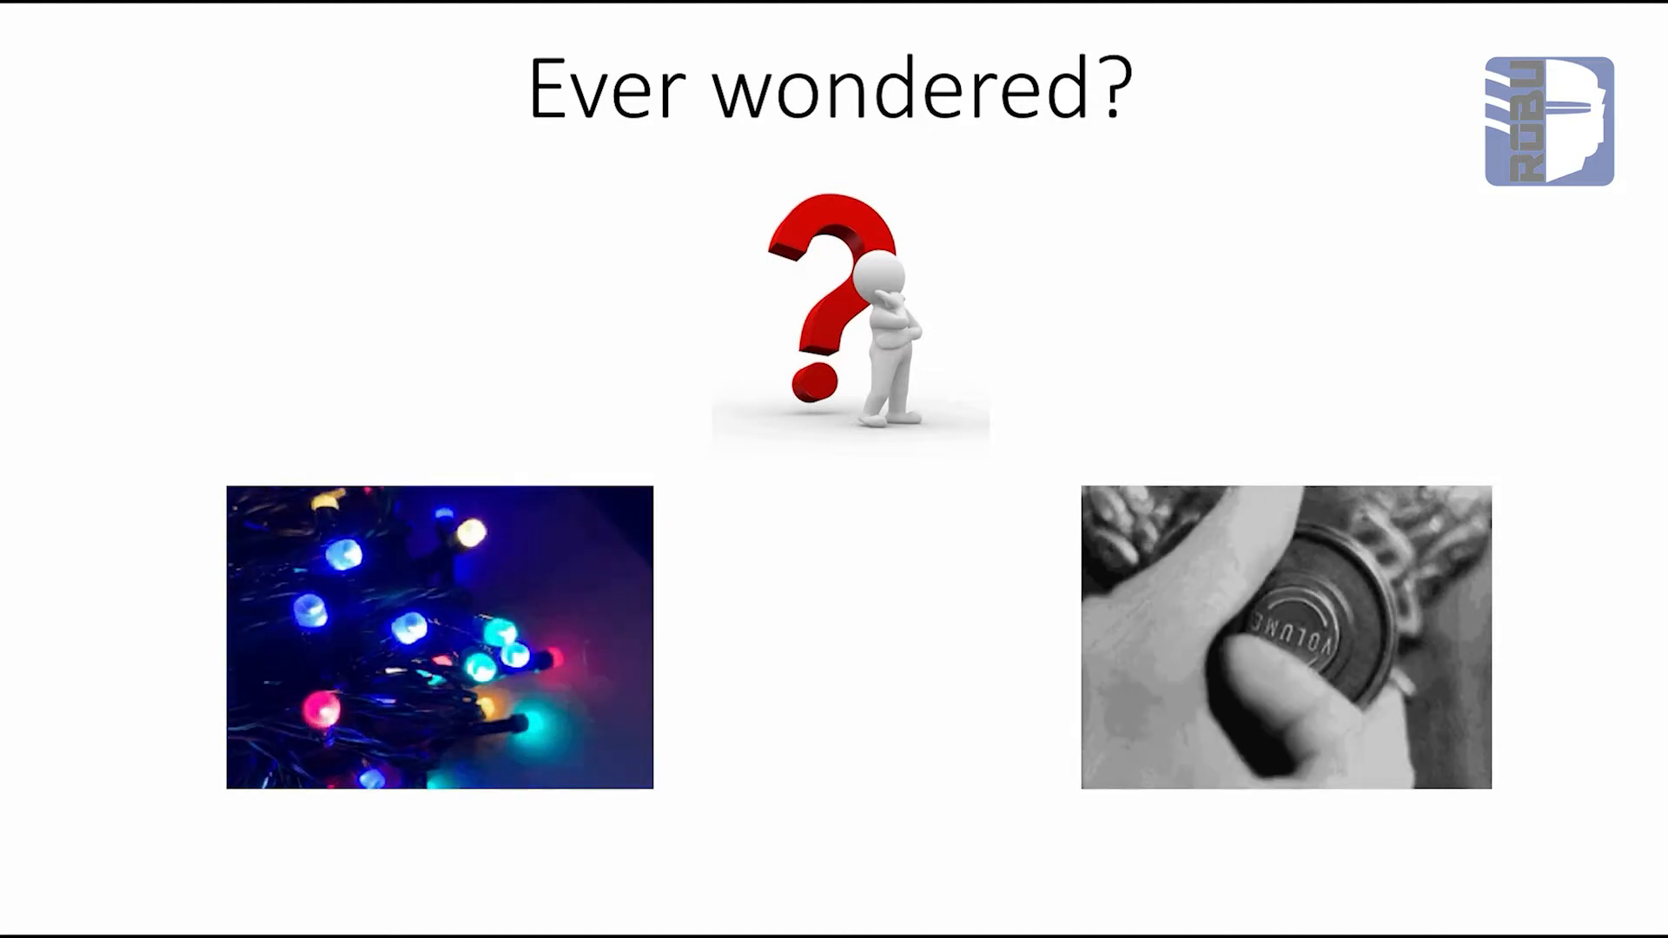
key("Right")
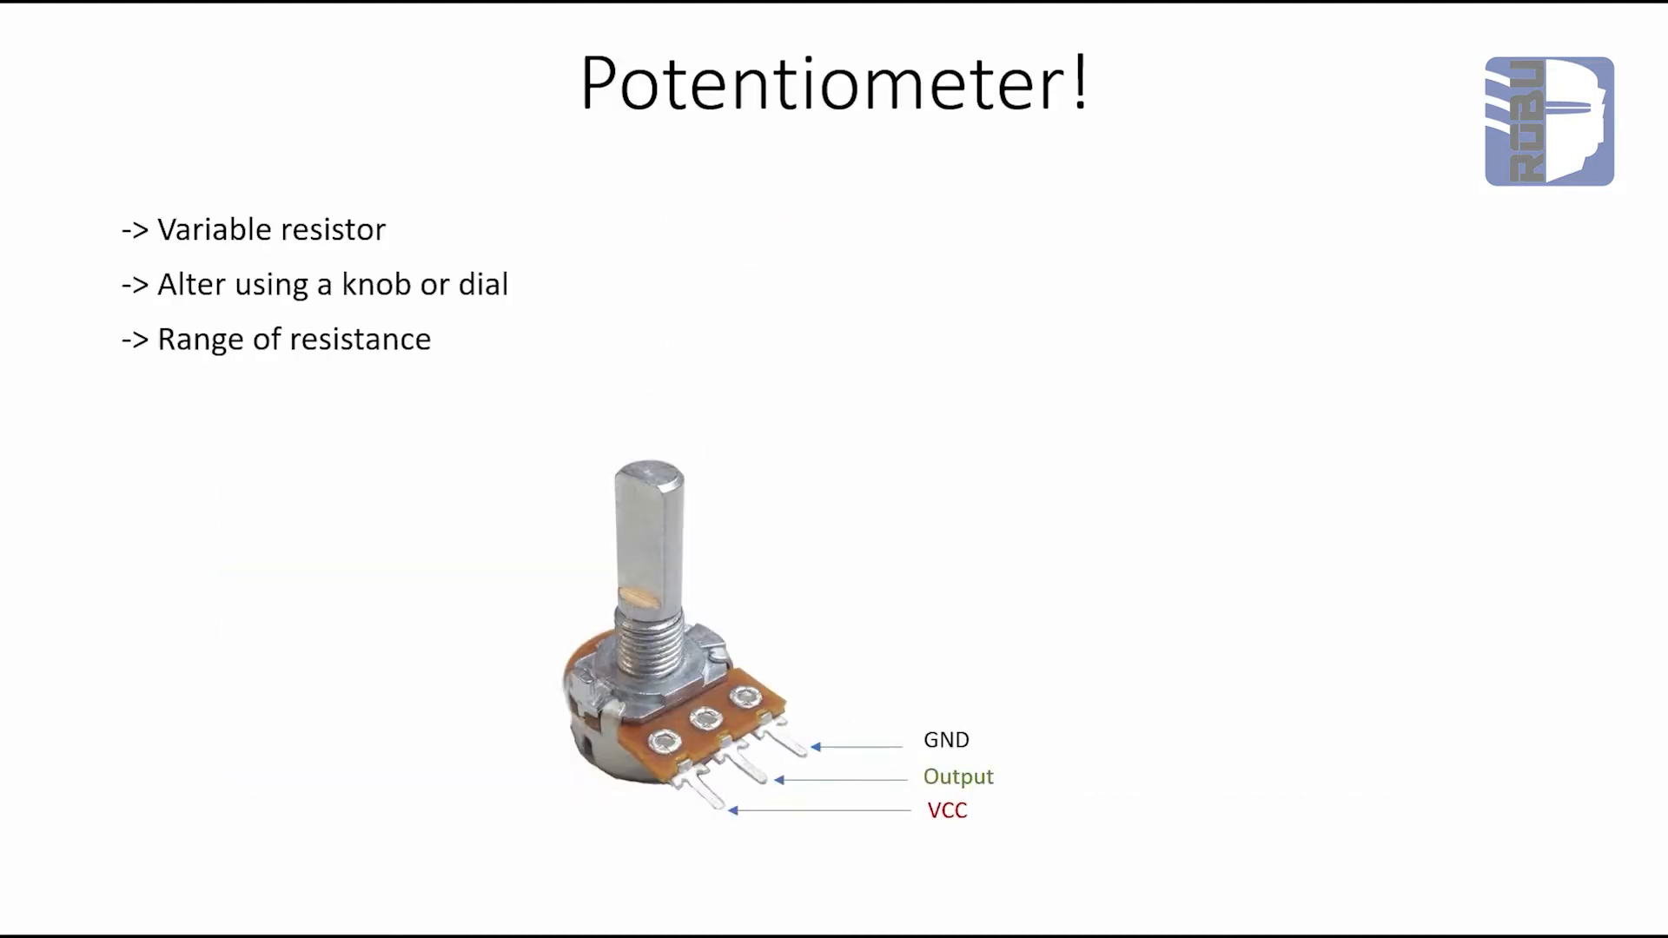